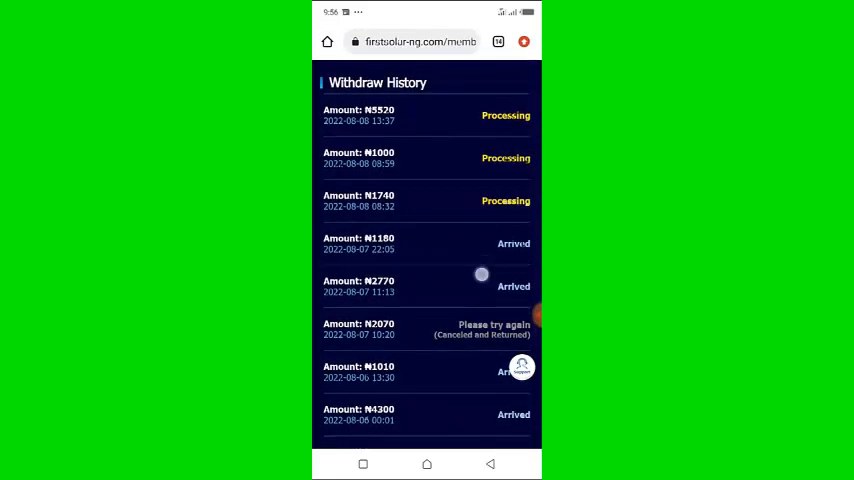
{"action": "scroll", "scroll_direction": "down", "scroll_amount": 3}
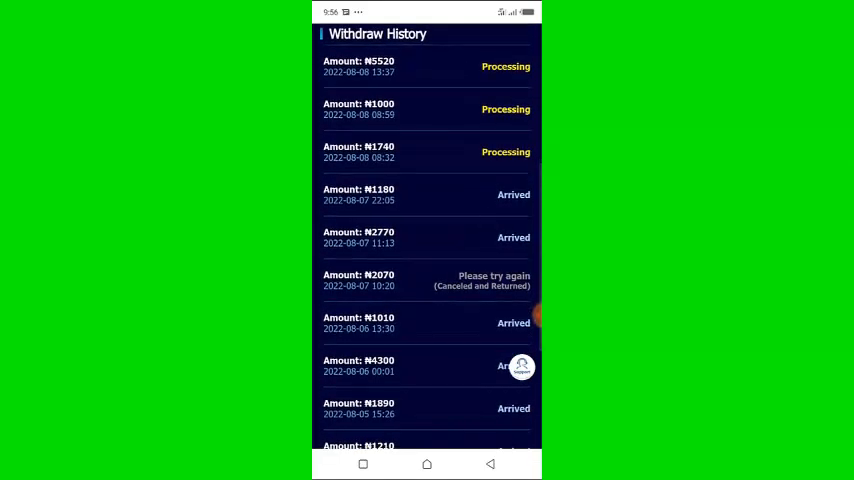
{"action": "scroll", "scroll_direction": "down", "scroll_amount": 3}
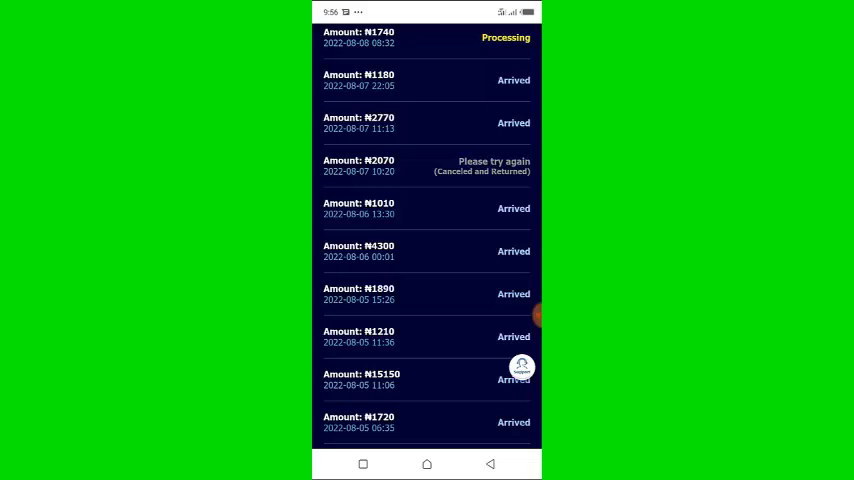
{"action": "scroll", "scroll_direction": "down", "scroll_amount": 3}
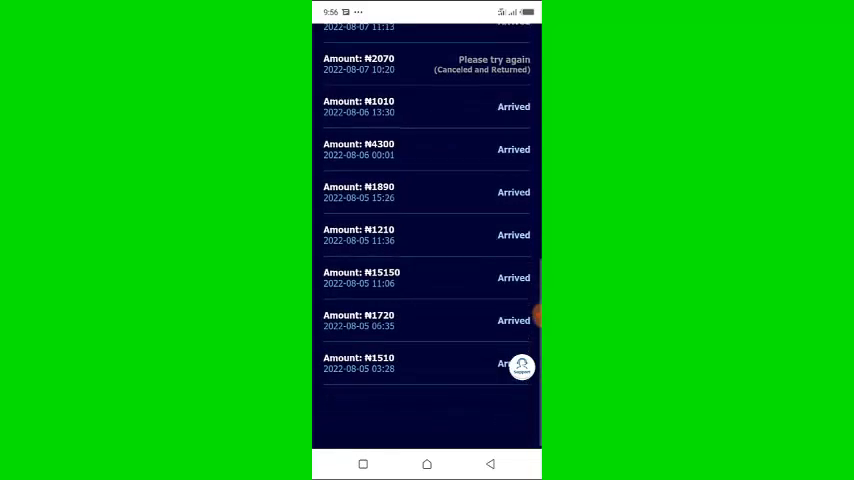
{"action": "scroll", "scroll_direction": "down", "scroll_amount": 3}
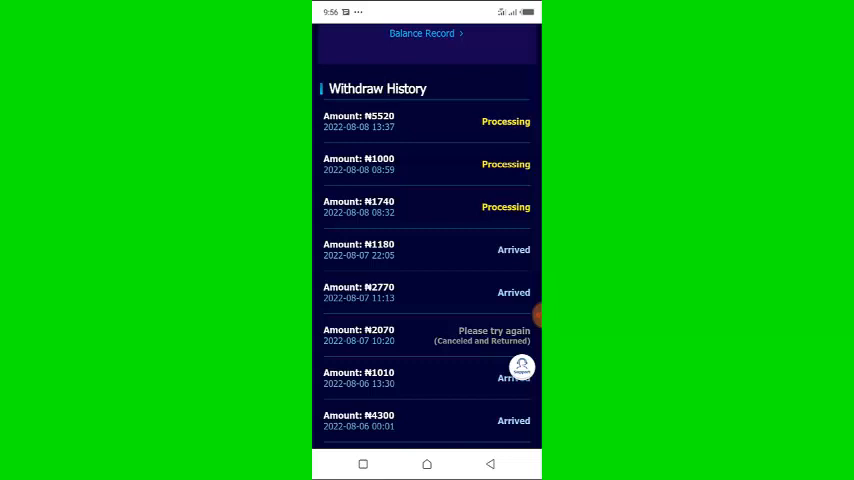
{"action": "scroll", "scroll_direction": "down", "scroll_amount": 3}
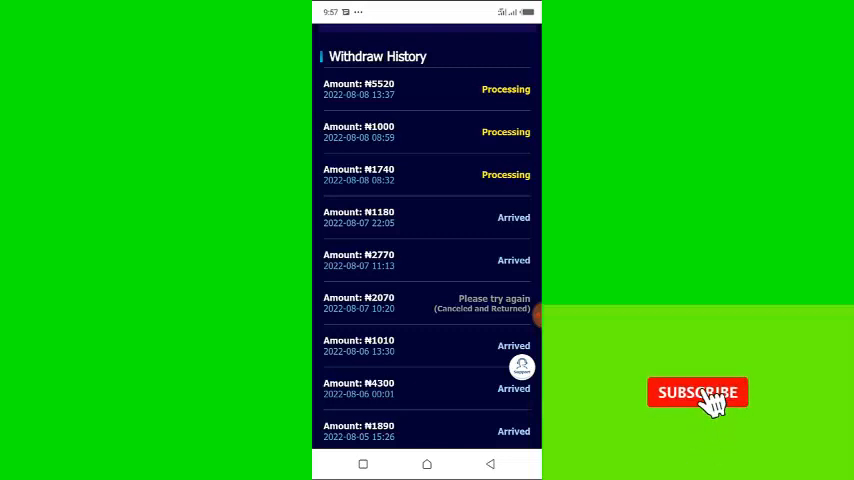
{"action": "left_click", "coordinate": [696, 392]}
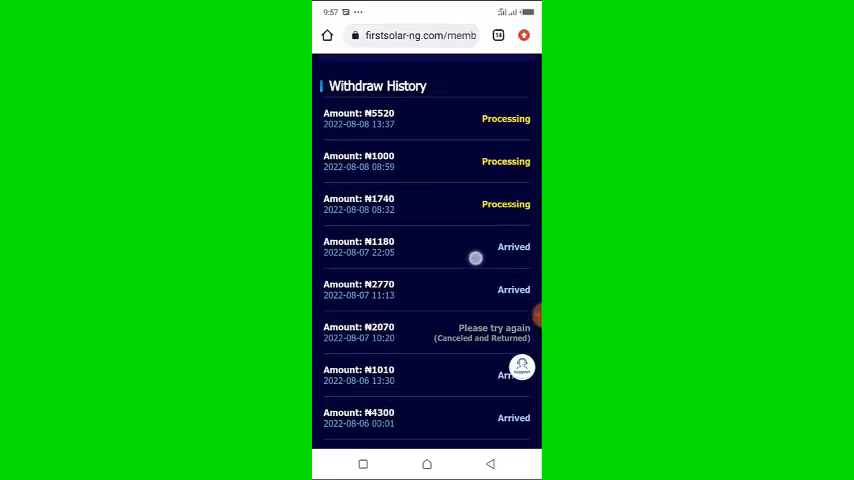
{"action": "scroll", "scroll_direction": "down", "scroll_amount": 3}
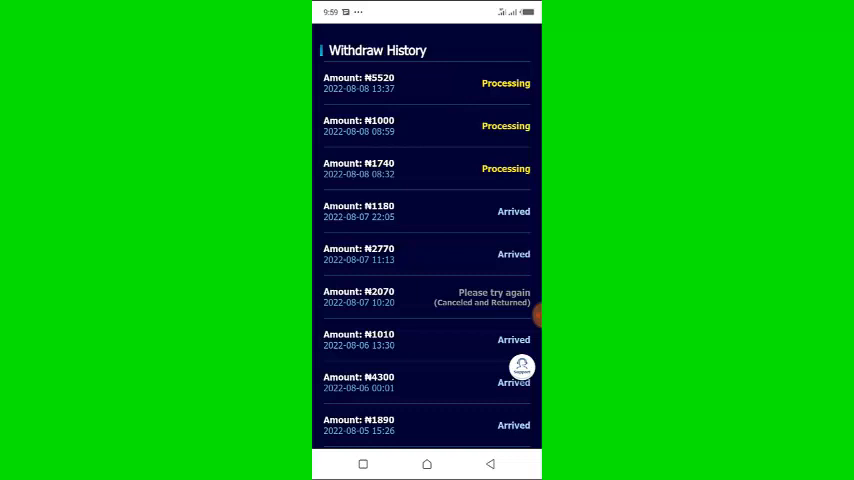
{"action": "scroll", "scroll_direction": "down", "scroll_amount": 3}
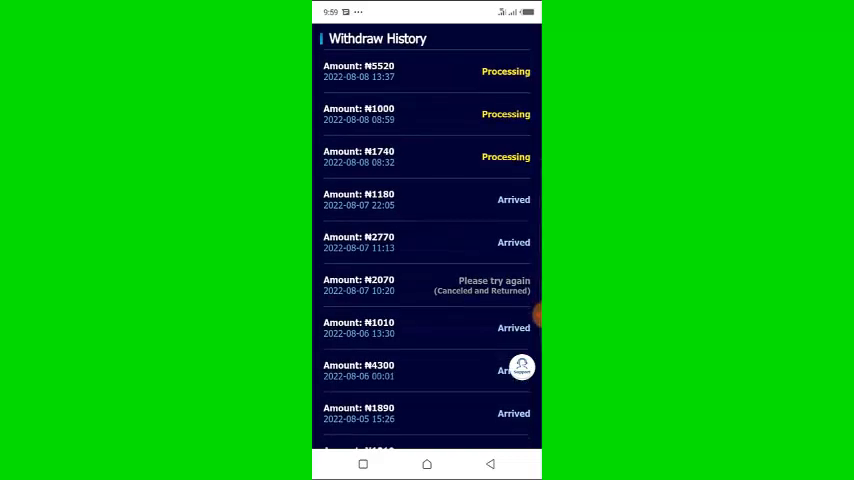